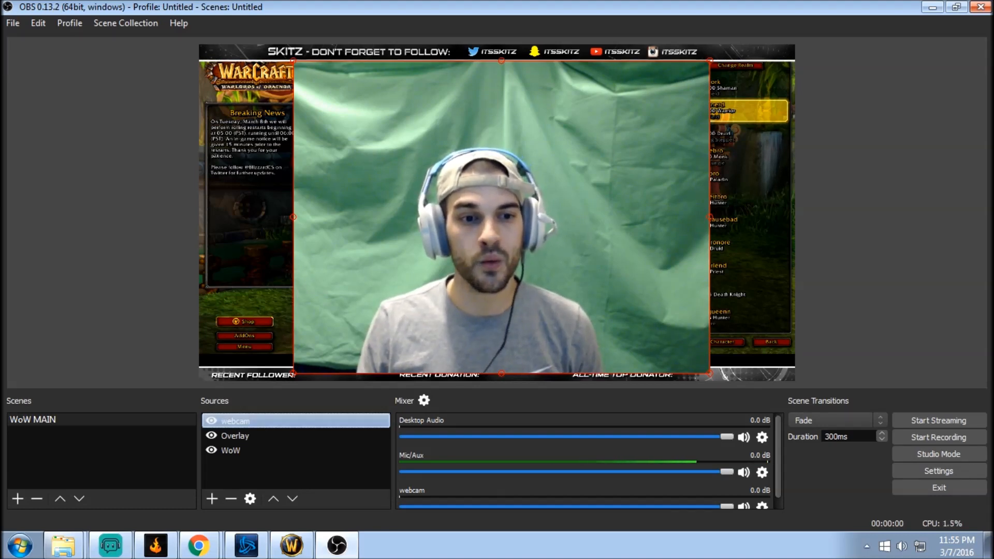
# Delete the old webcam source from the WoW MAIN scene and confirm the removal
pyautogui.rightClick(234, 421)
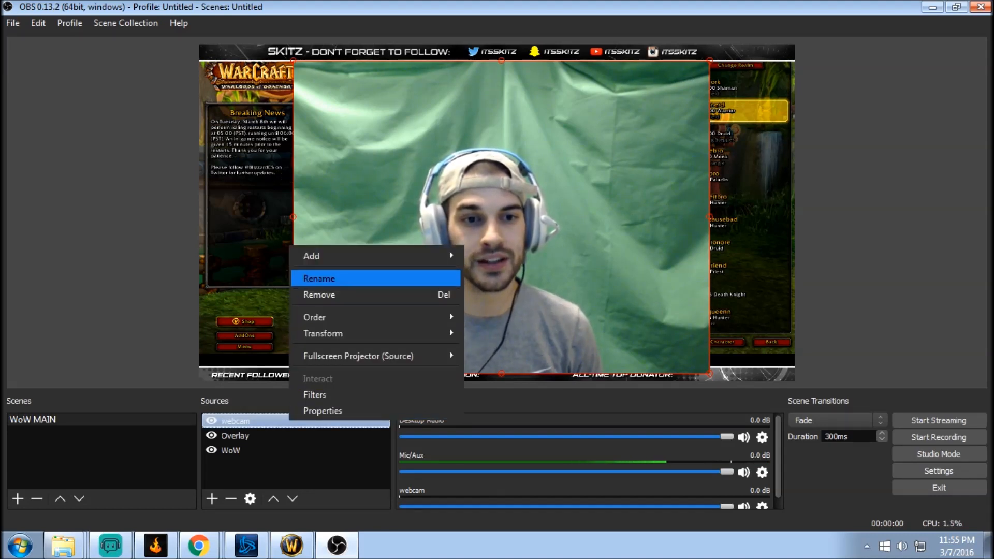
pyautogui.click(319, 294)
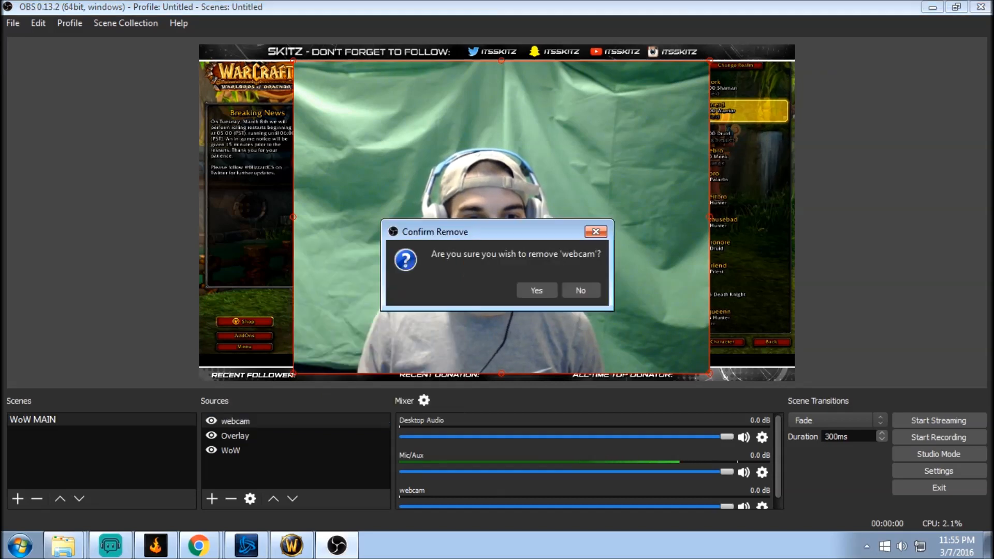
pyautogui.click(536, 290)
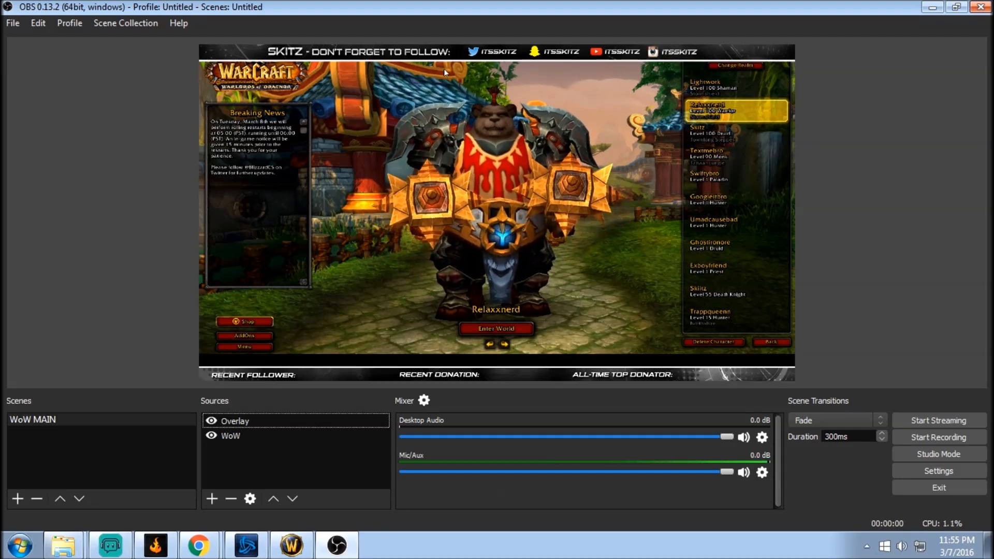
pyautogui.click(230, 436)
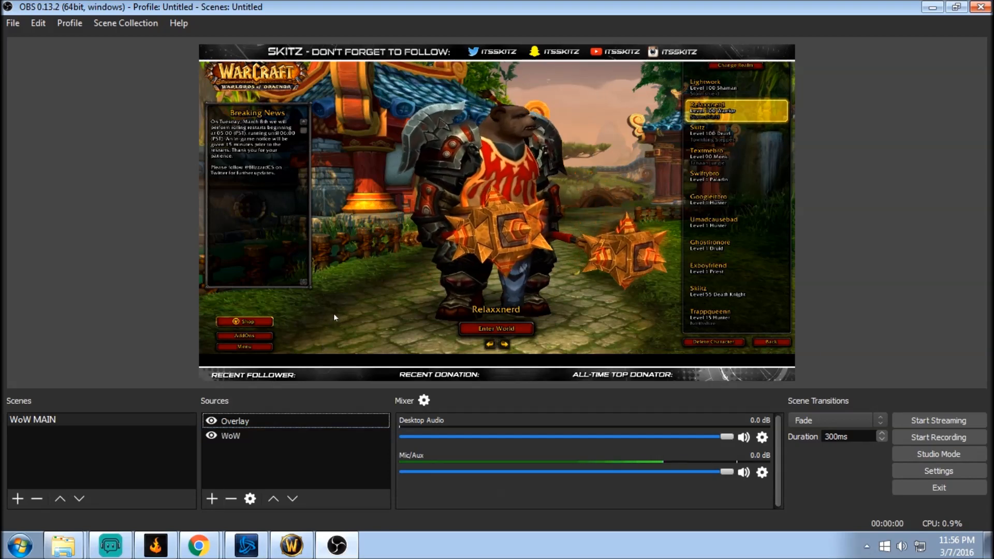
# Create a Video Capture Device source named 'Webcam' and place it beneath the Overlay
pyautogui.click(212, 498)
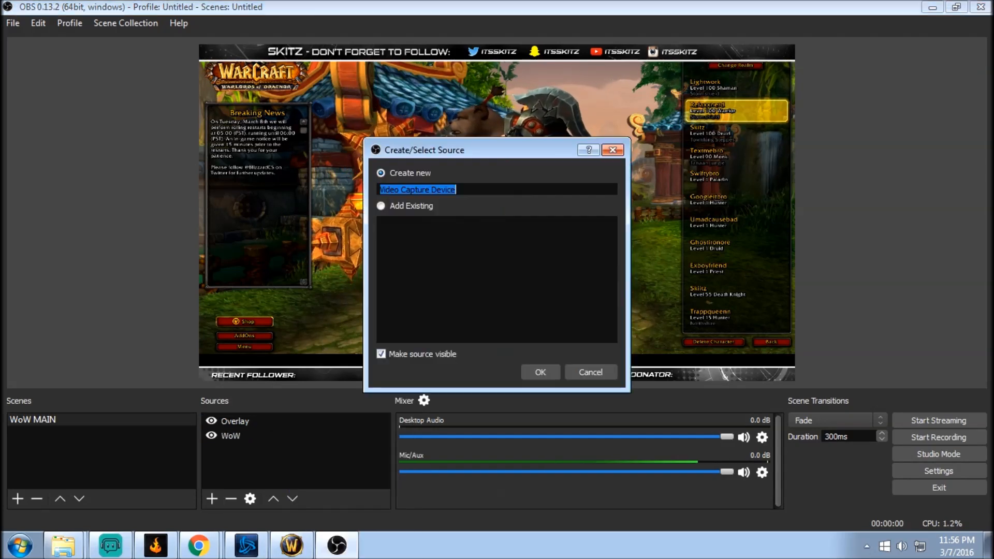
pyautogui.write('Cam')
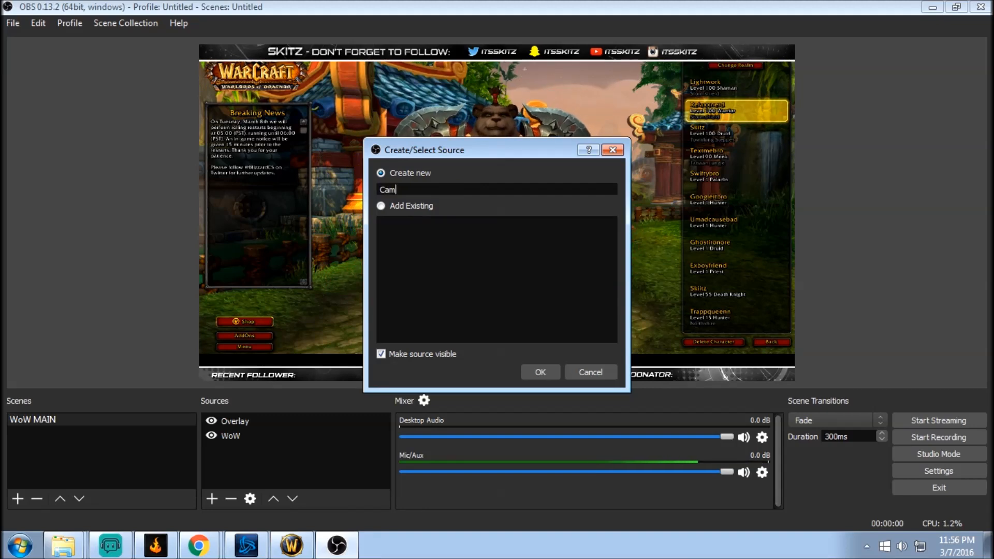
pyautogui.write('Web')
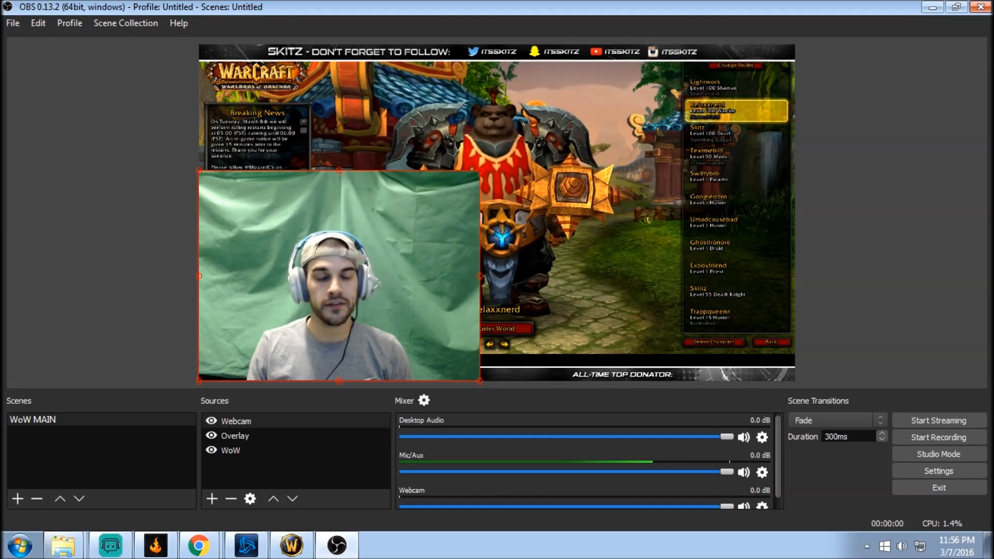
pyautogui.click(236, 420)
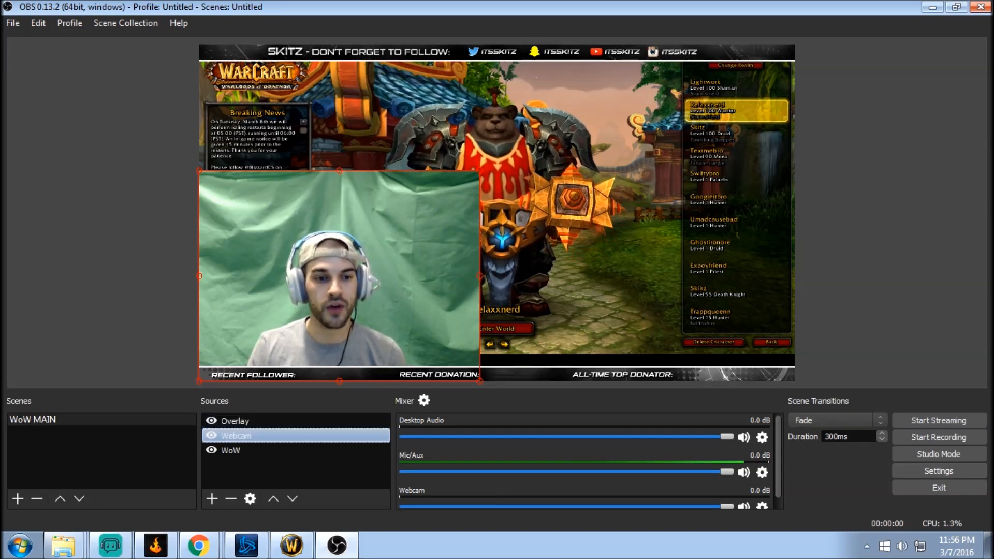
# Add a Chroma Key effect filter named 'GreenScreem' to the Webcam source
pyautogui.rightClick(235, 435)
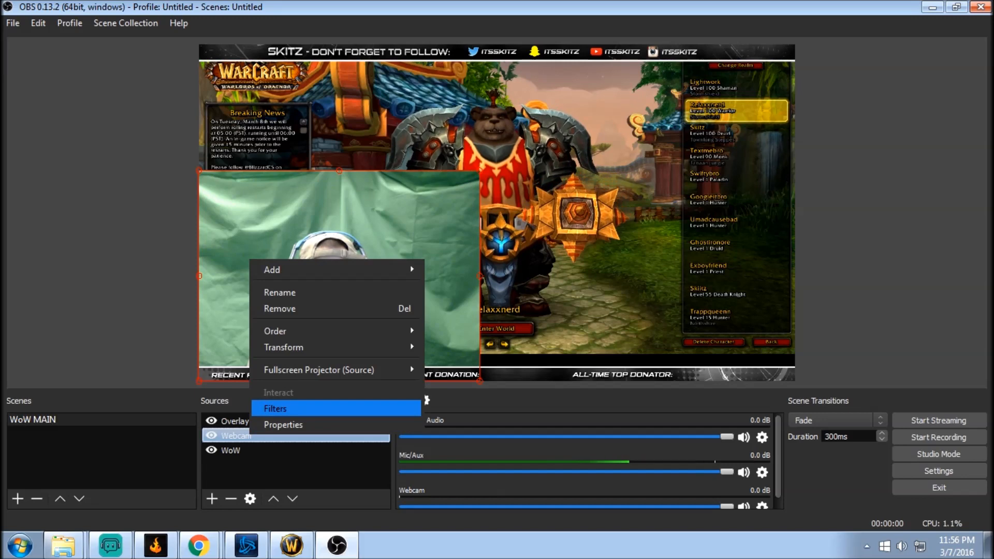
pyautogui.click(275, 408)
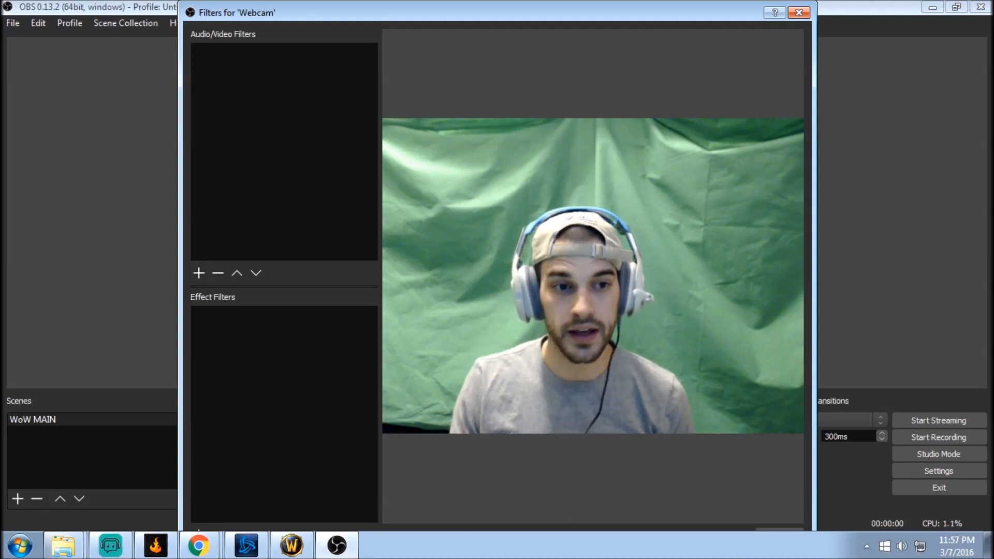
pyautogui.click(198, 274)
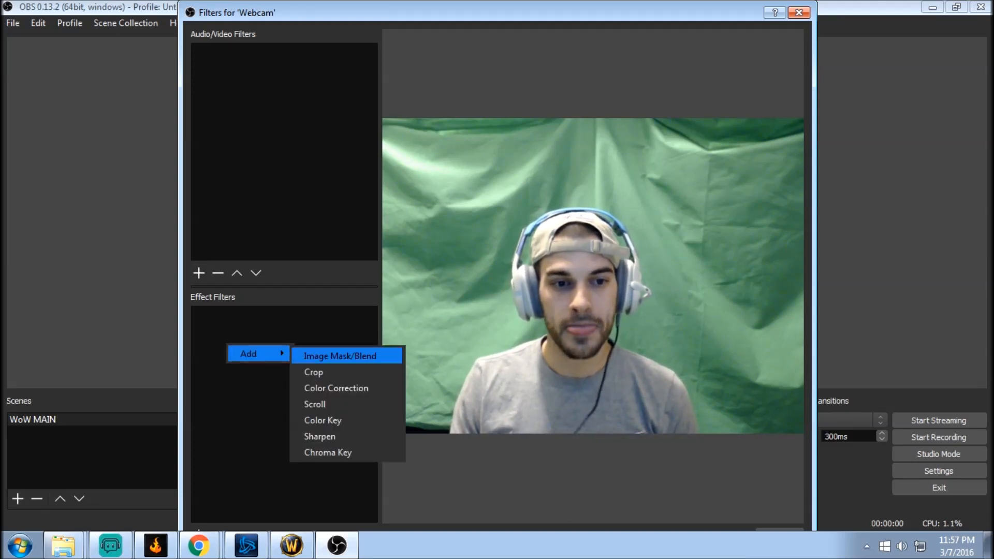
pyautogui.click(328, 452)
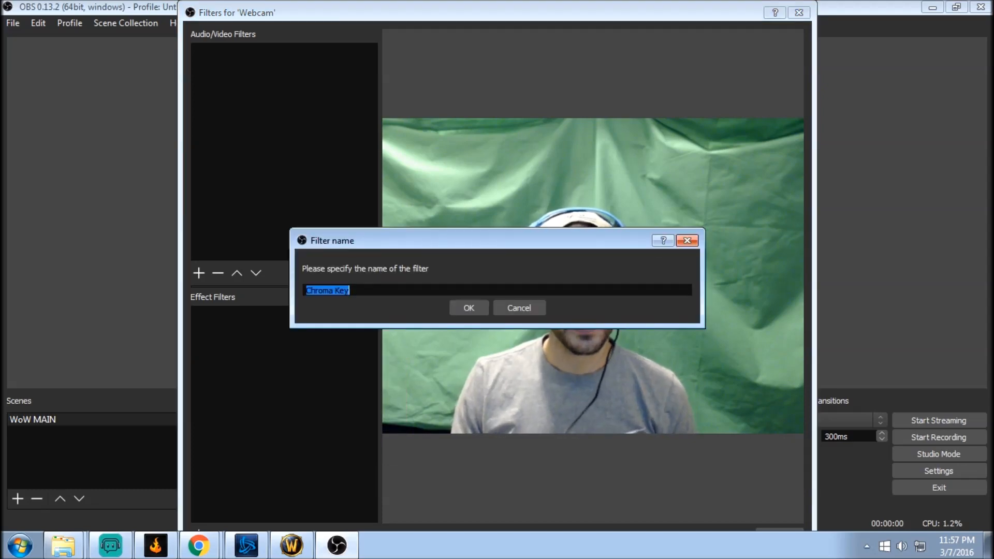
pyautogui.write('Gre')
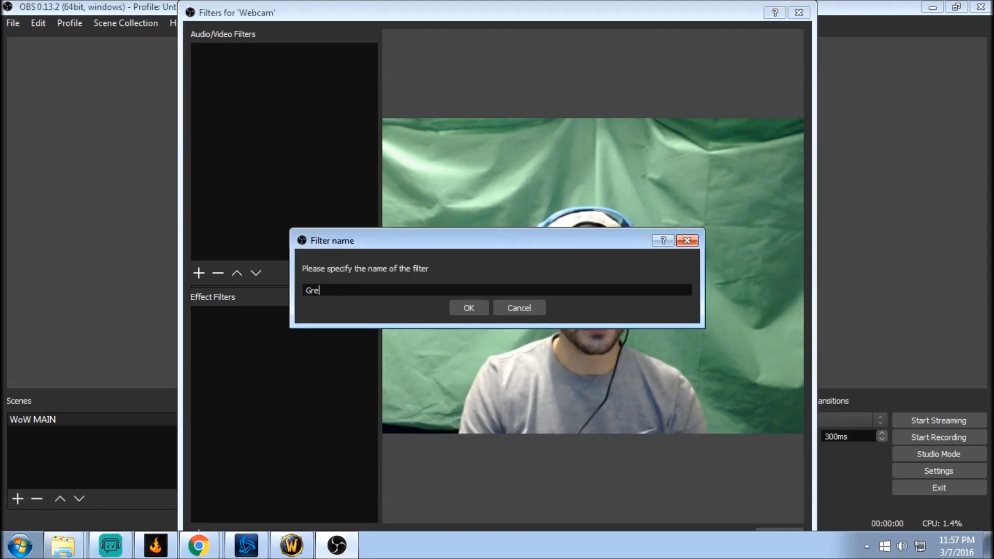
pyautogui.write('enScree')
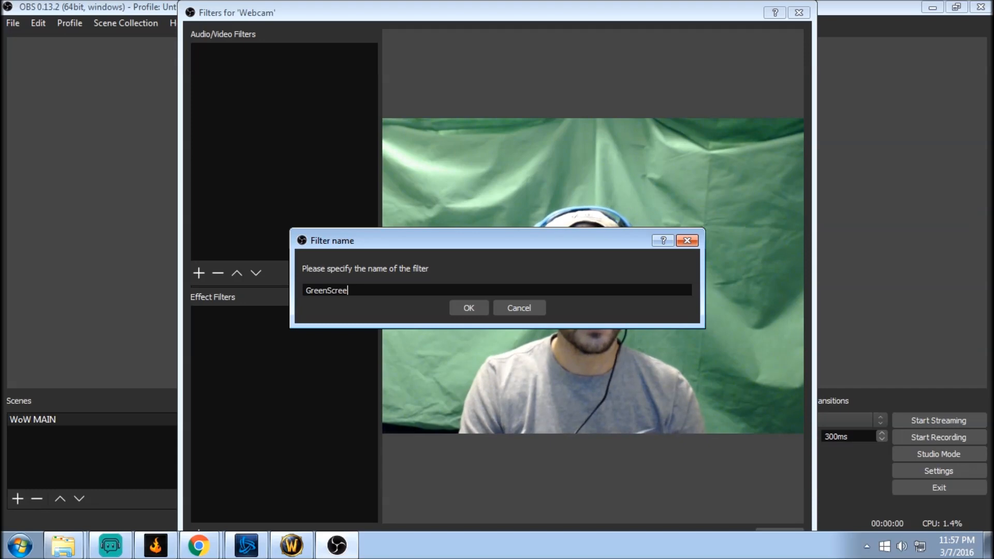
pyautogui.click(468, 308)
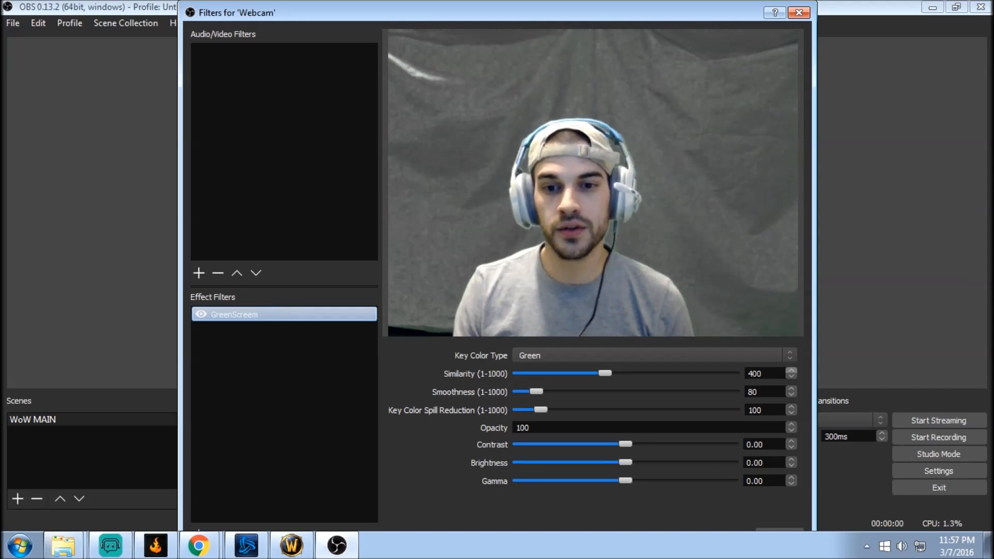
# Raise the GreenScreem chroma key similarity to 464 so the green backdrop disappears
pyautogui.click(791, 370)
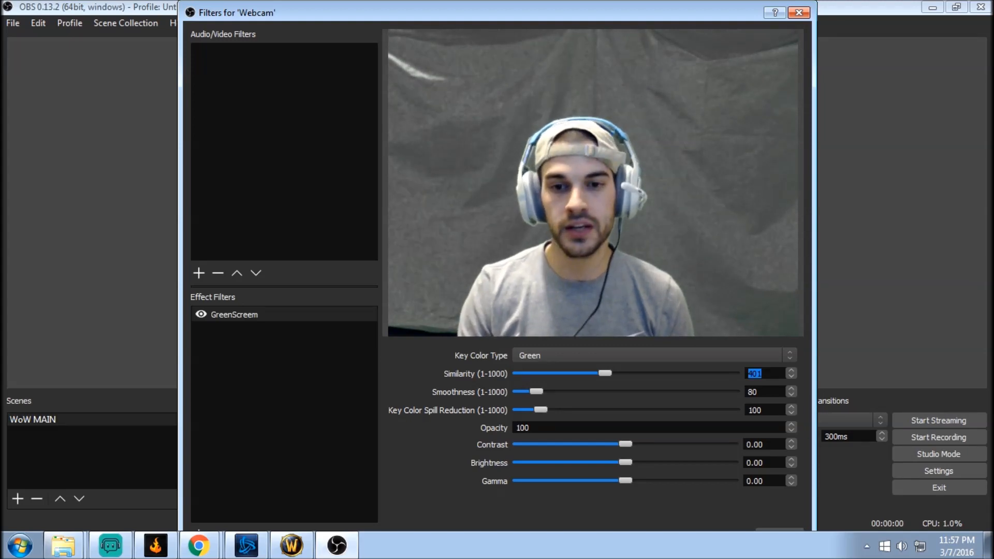
pyautogui.moveTo(602, 373); pyautogui.dragTo(610, 373)
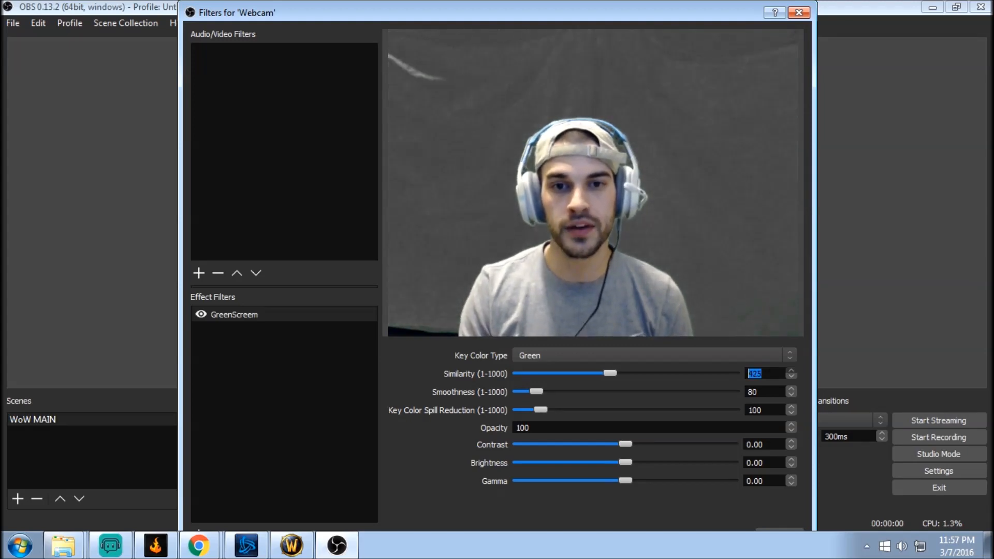
pyautogui.moveTo(611, 373); pyautogui.dragTo(618, 373)
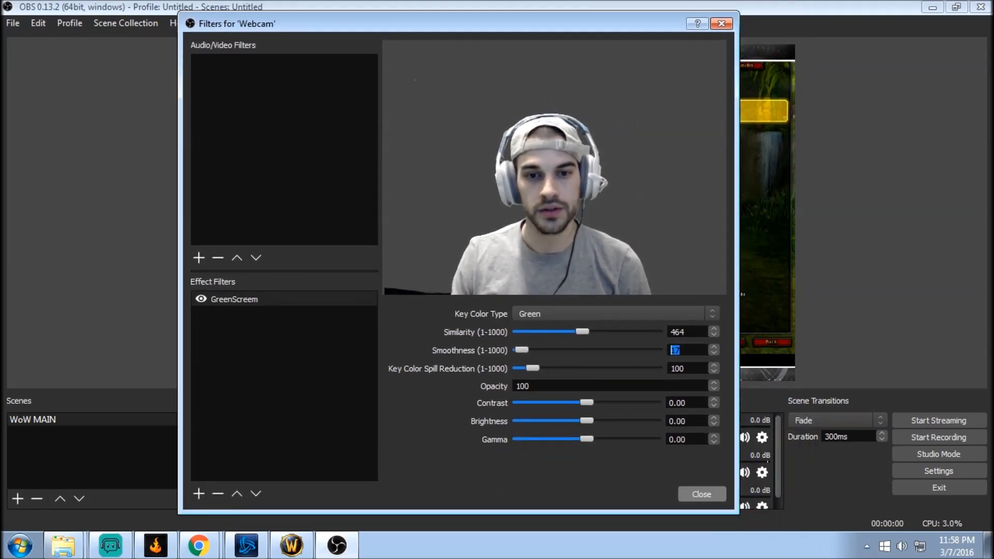
# Close the Filters window and deselect the Webcam to view the finished composite
pyautogui.click(701, 494)
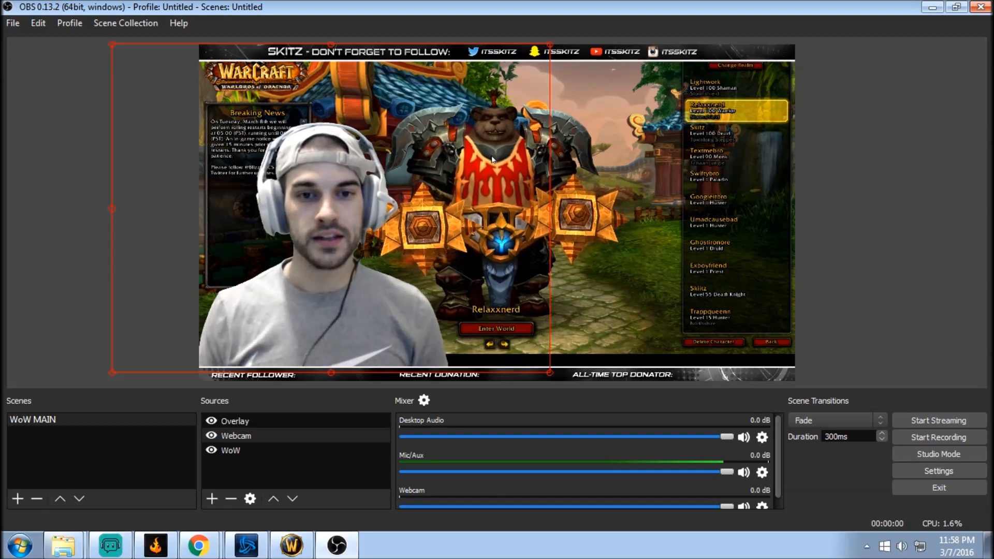
pyautogui.click(236, 436)
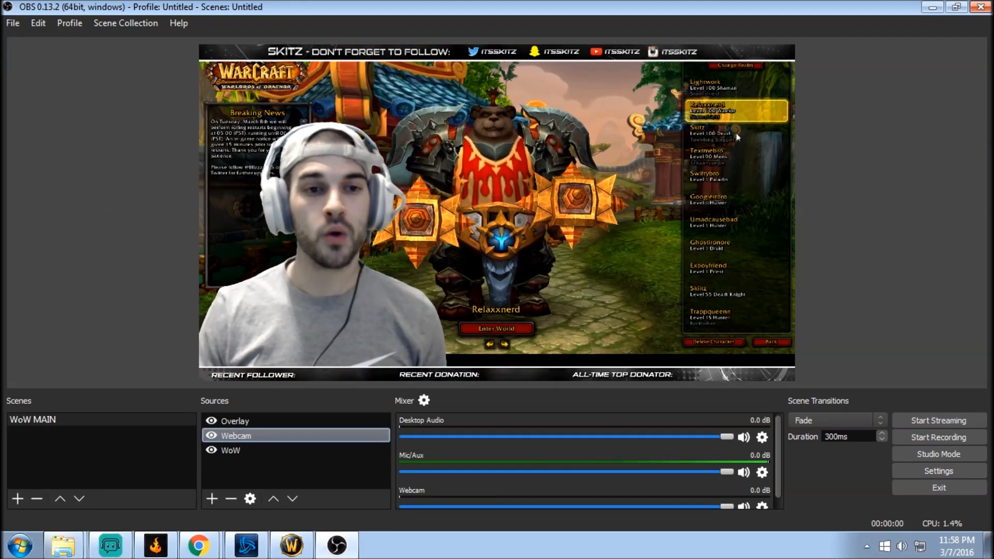